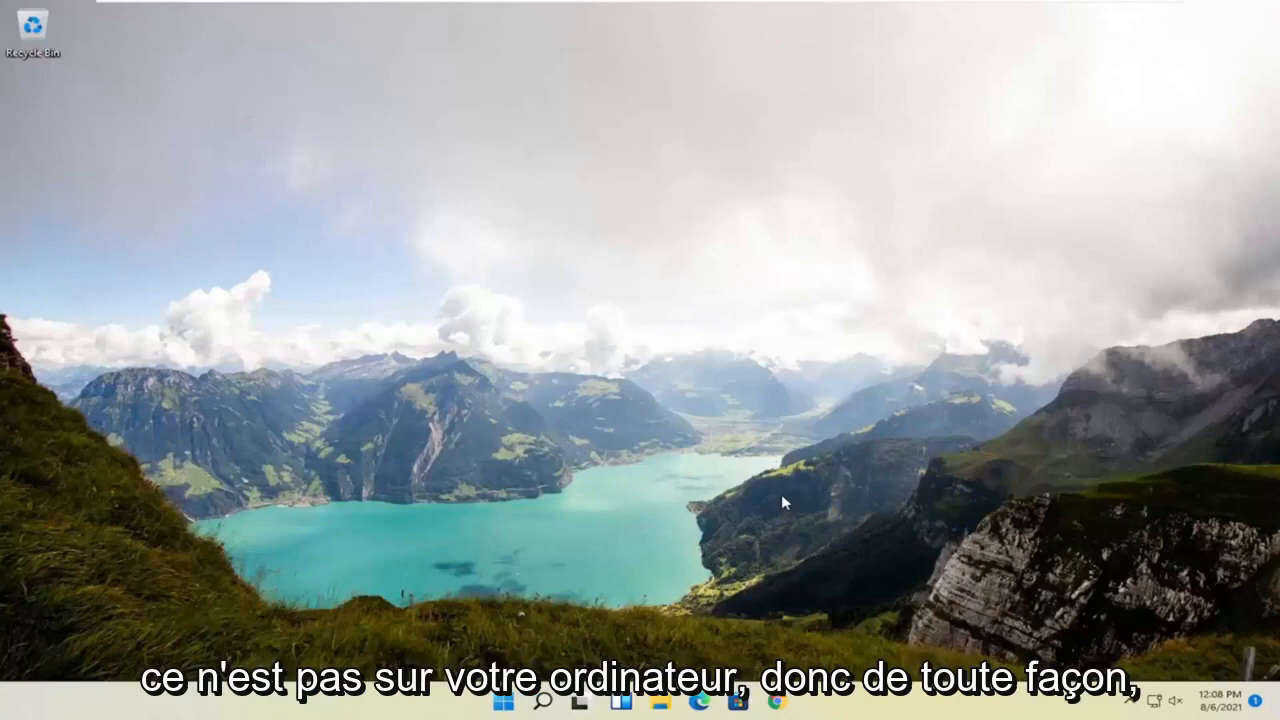
pyautogui.moveTo(582, 284)
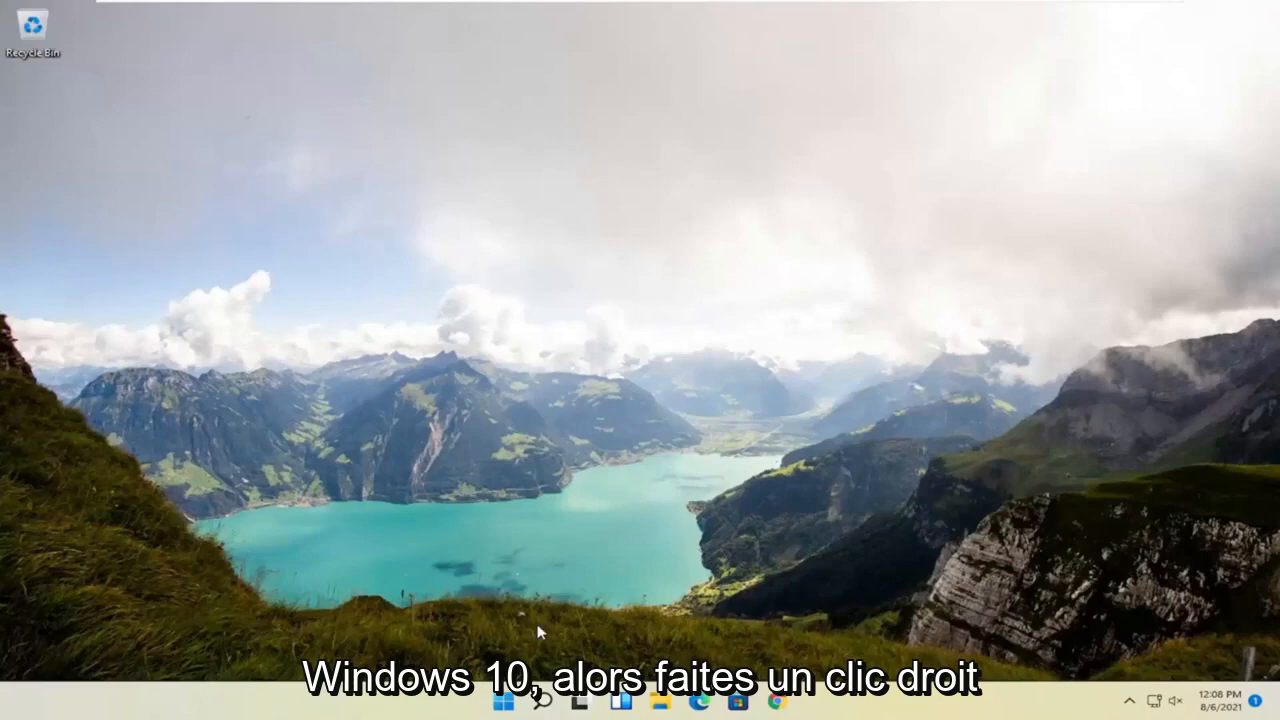
# Step: Restart Windows 11 into the recovery 'Choose an option' screen via Shift+Restart
pyautogui.rightClick(504, 700)
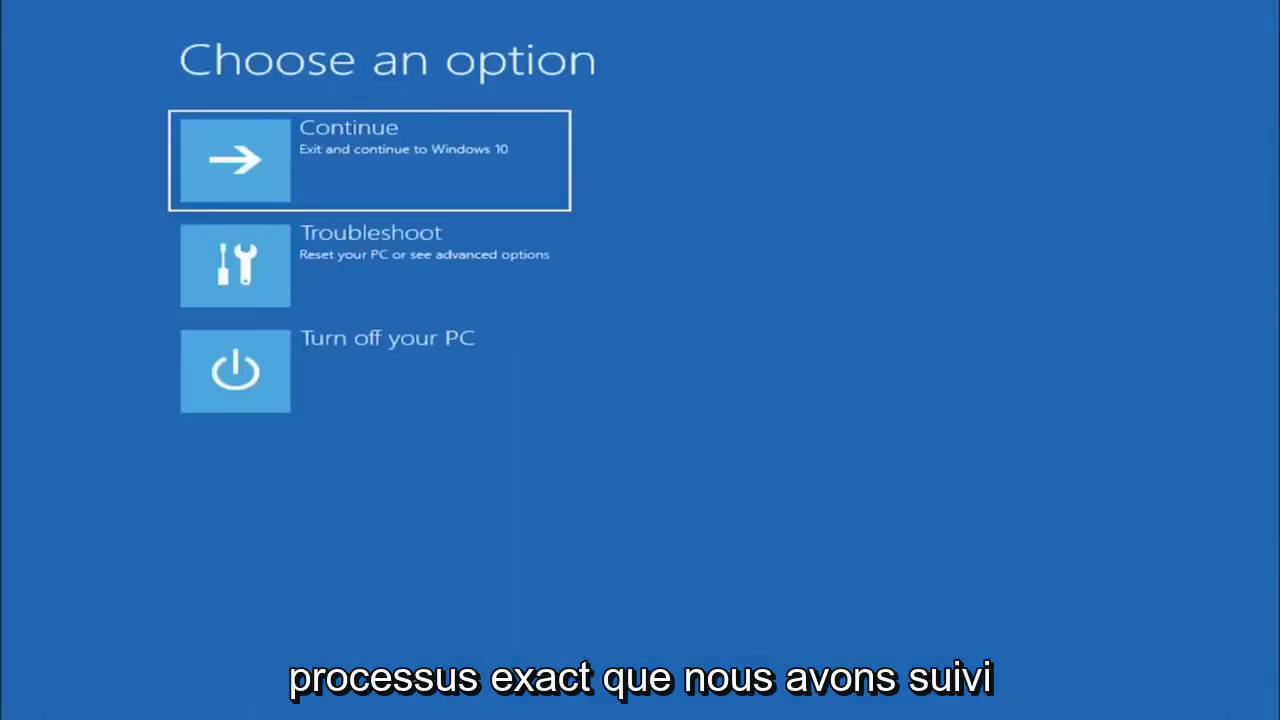
pyautogui.moveTo(644, 236)
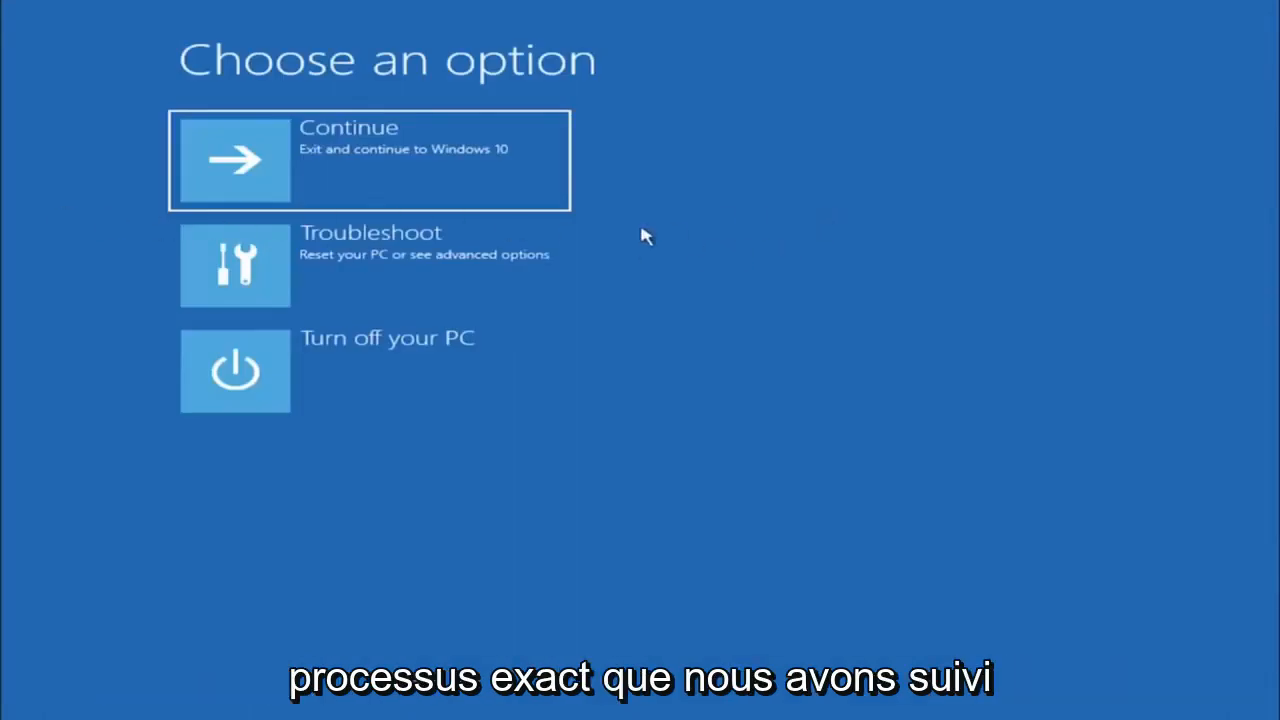
pyautogui.moveTo(450, 318)
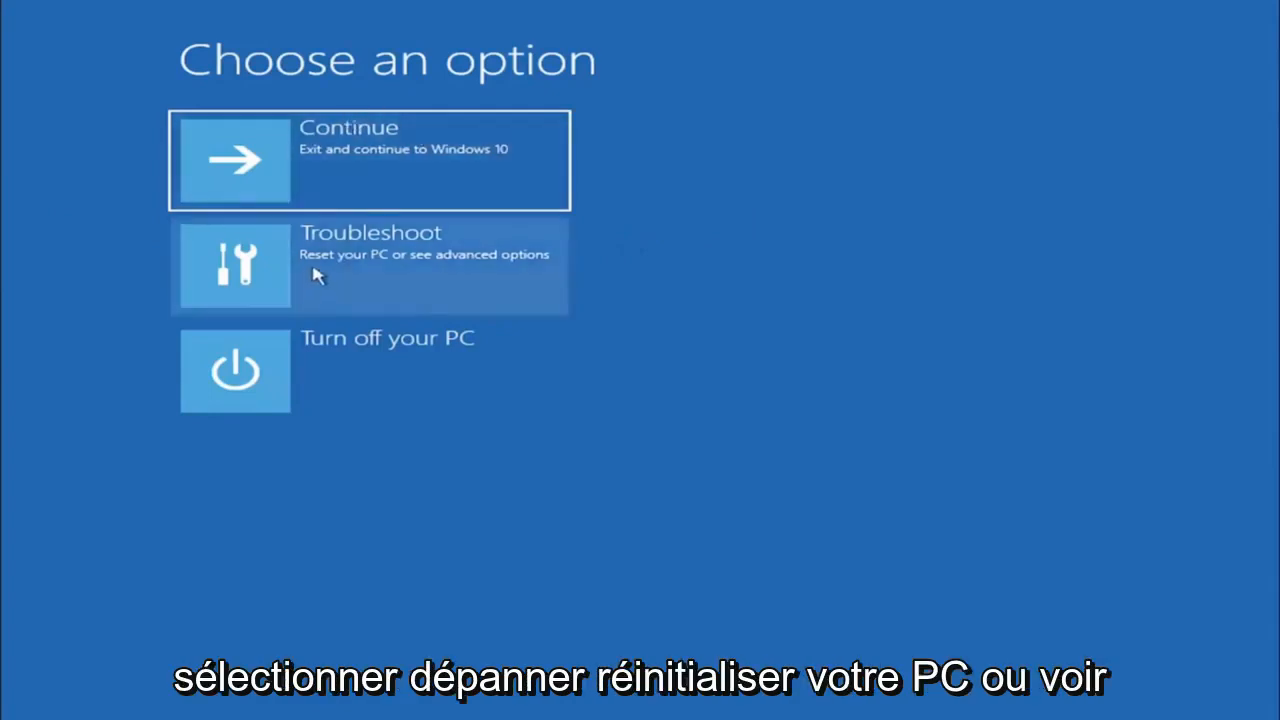
# Step: Go through Troubleshoot and Advanced options to launch the recovery Command Prompt
pyautogui.click(370, 264)
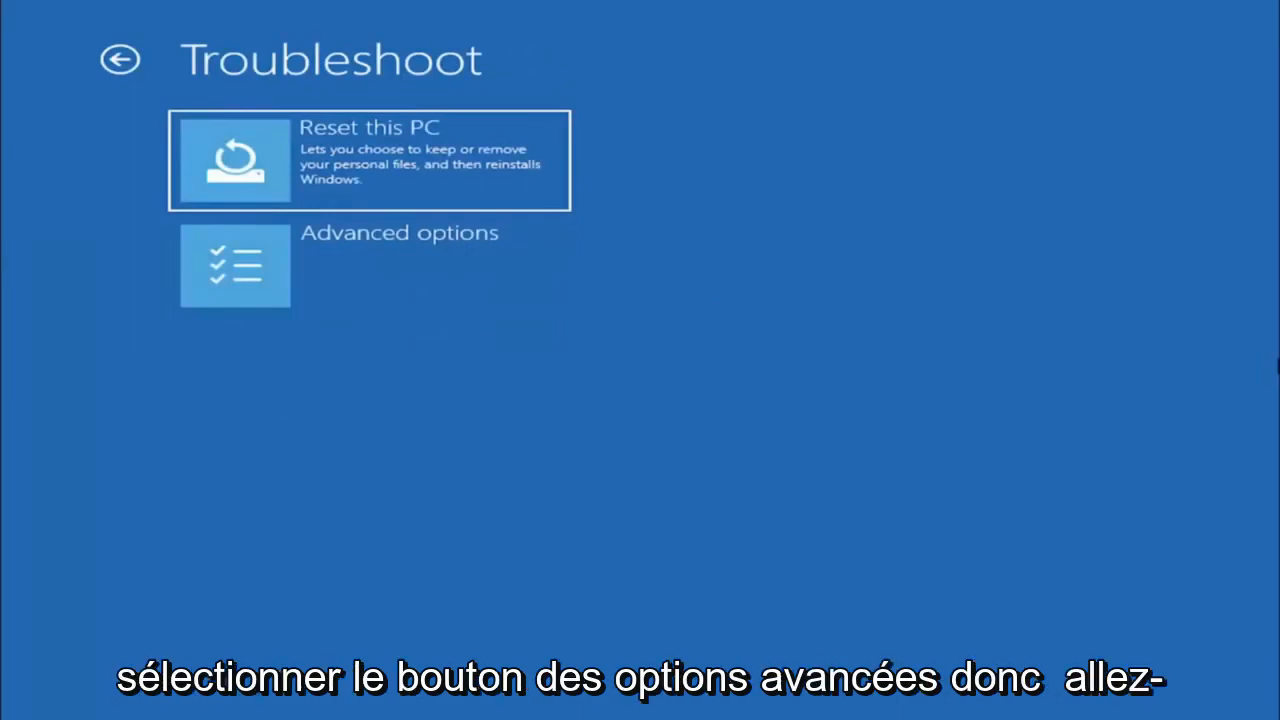
pyautogui.moveTo(408, 290)
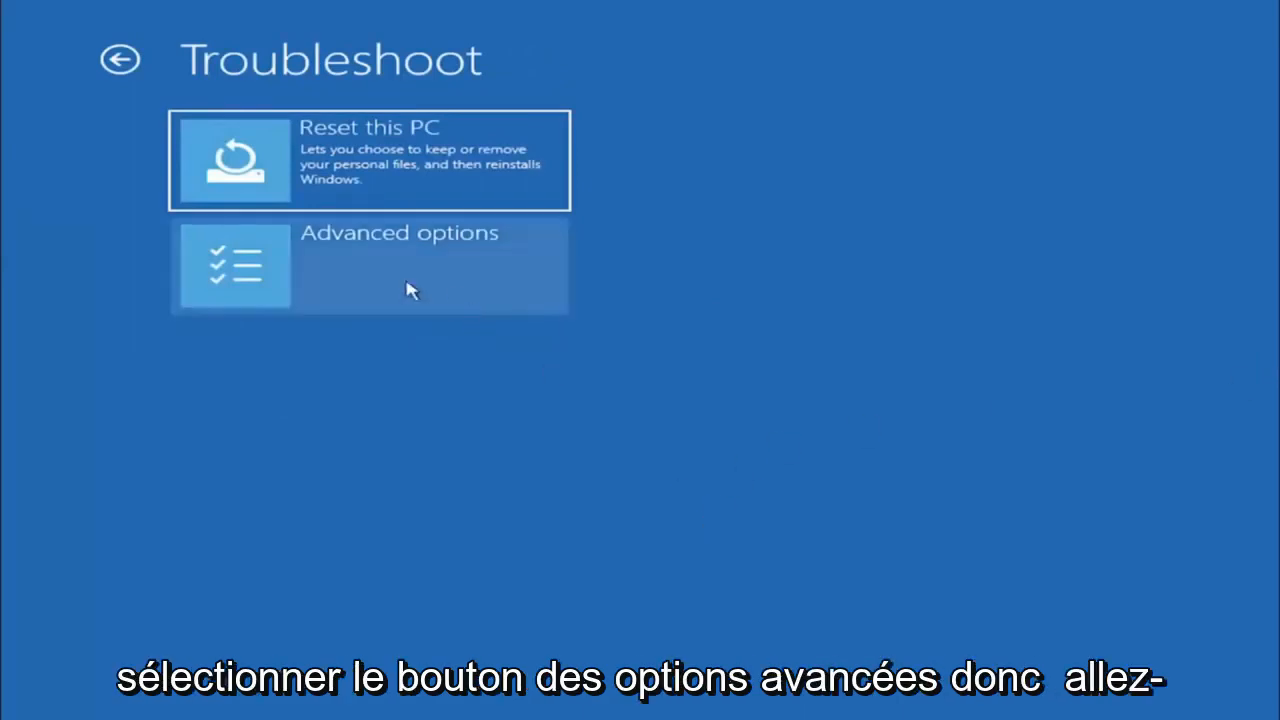
pyautogui.click(400, 264)
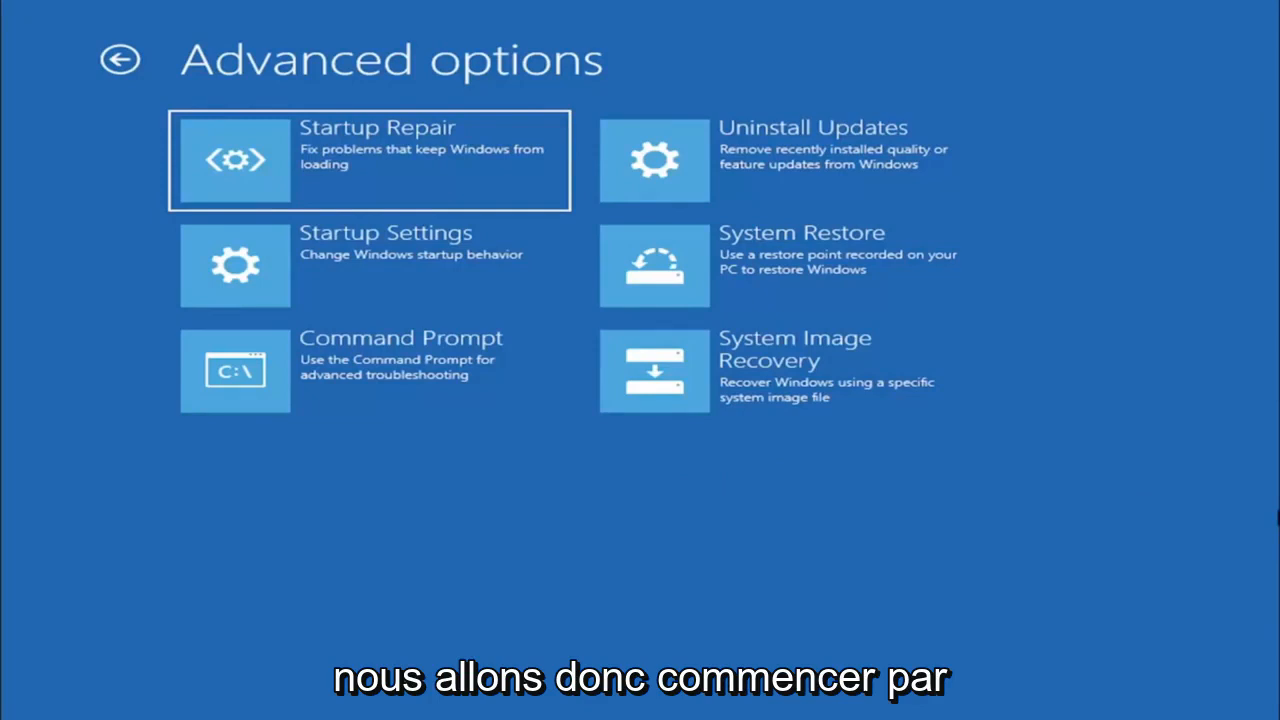
pyautogui.click(236, 370)
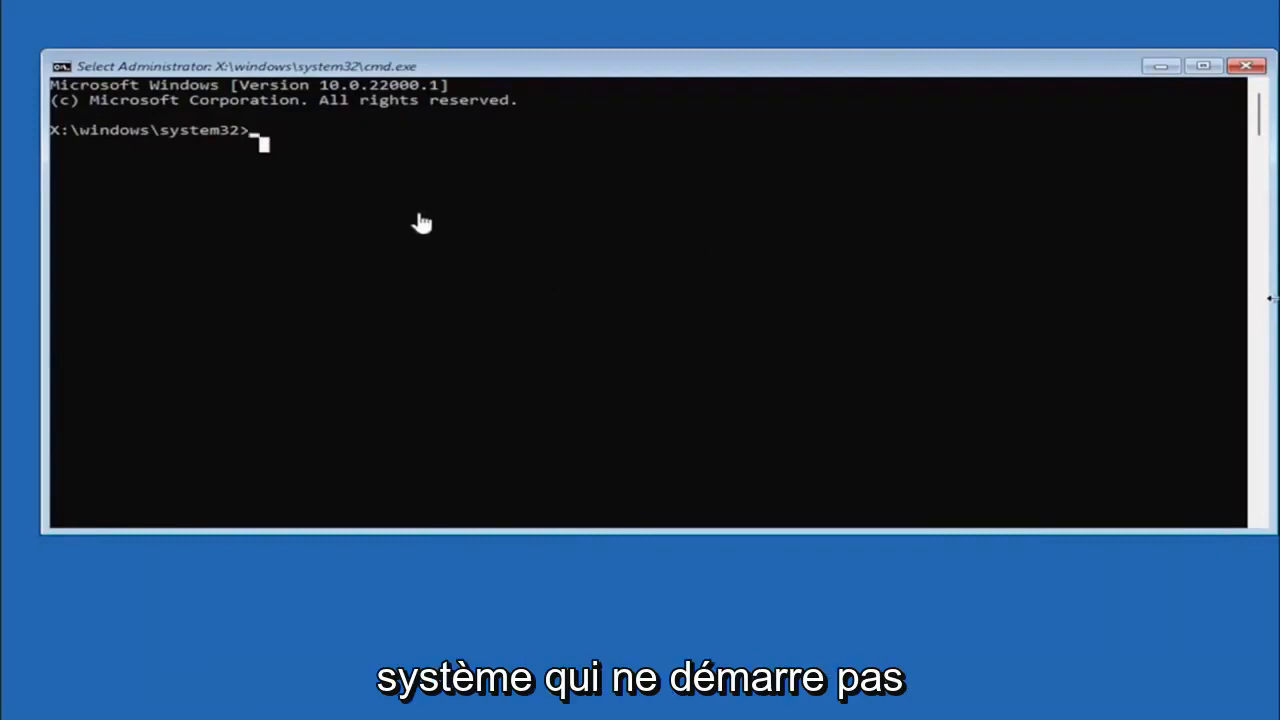
pyautogui.moveTo(276, 442)
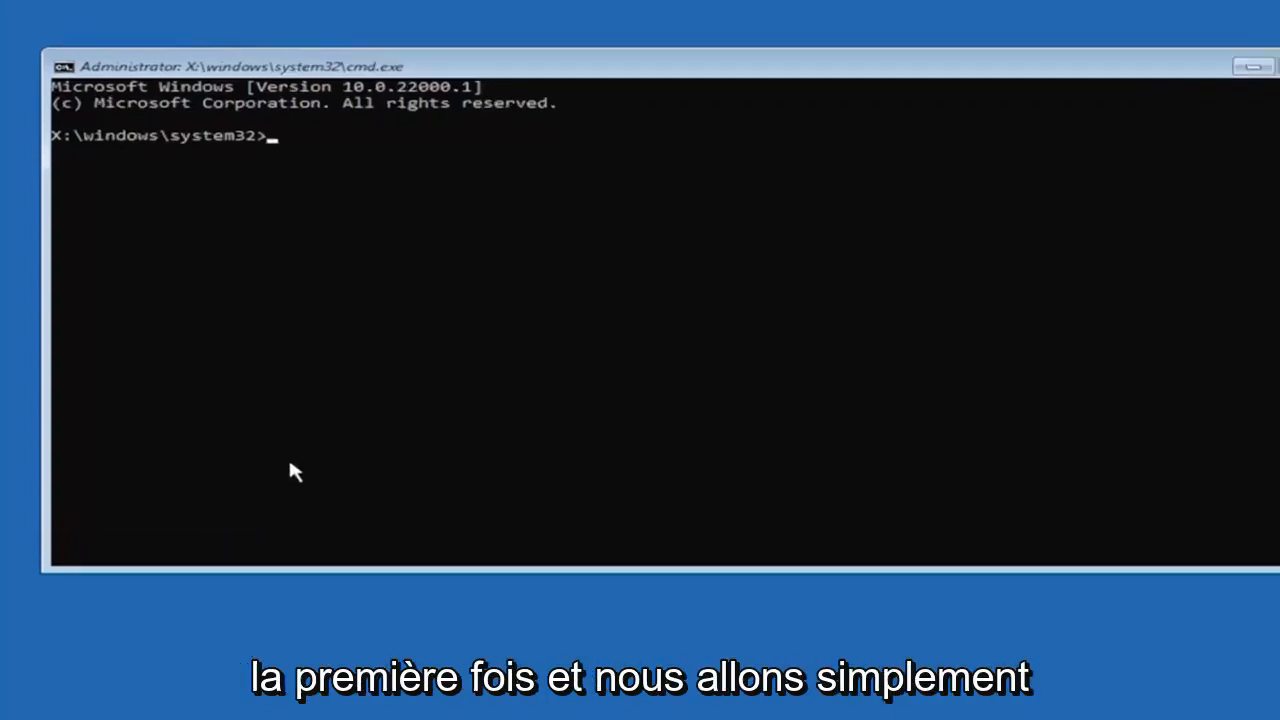
# Step: Run mbr2gpt.exe /convert so disk 0 is converted from MBR to GPT successfully
pyautogui.write('mb')
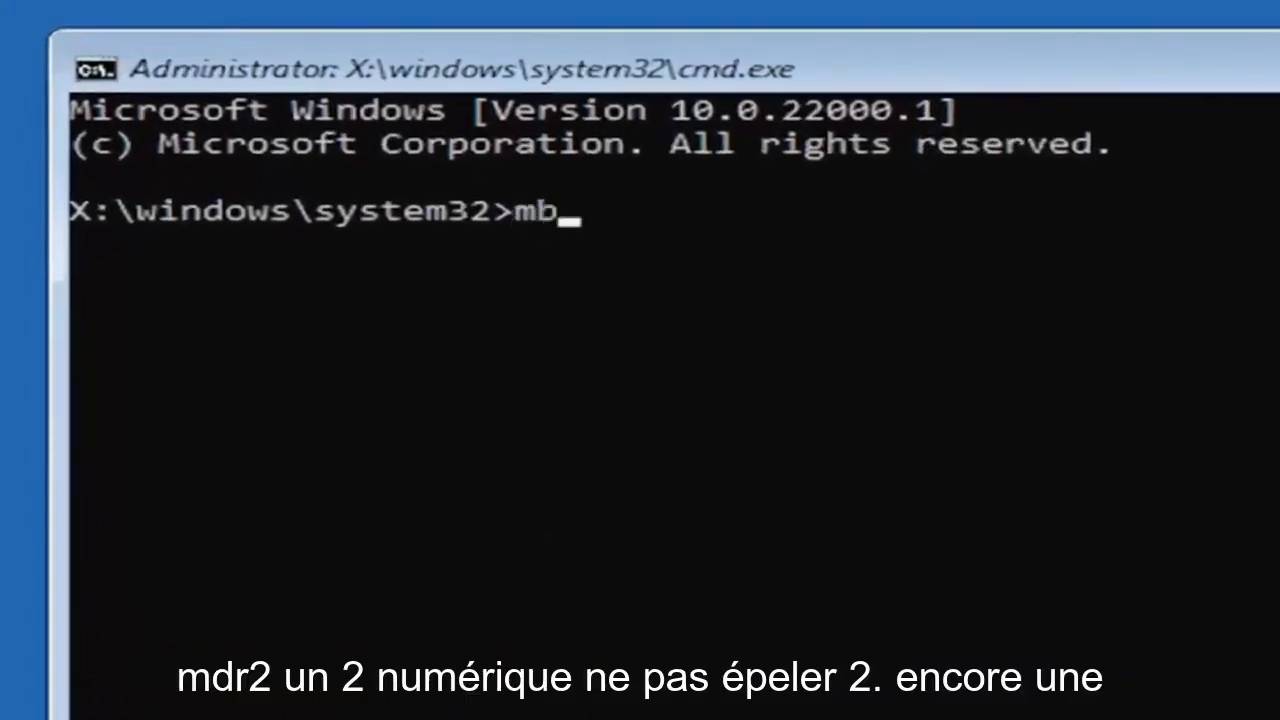
pyautogui.write('r2')
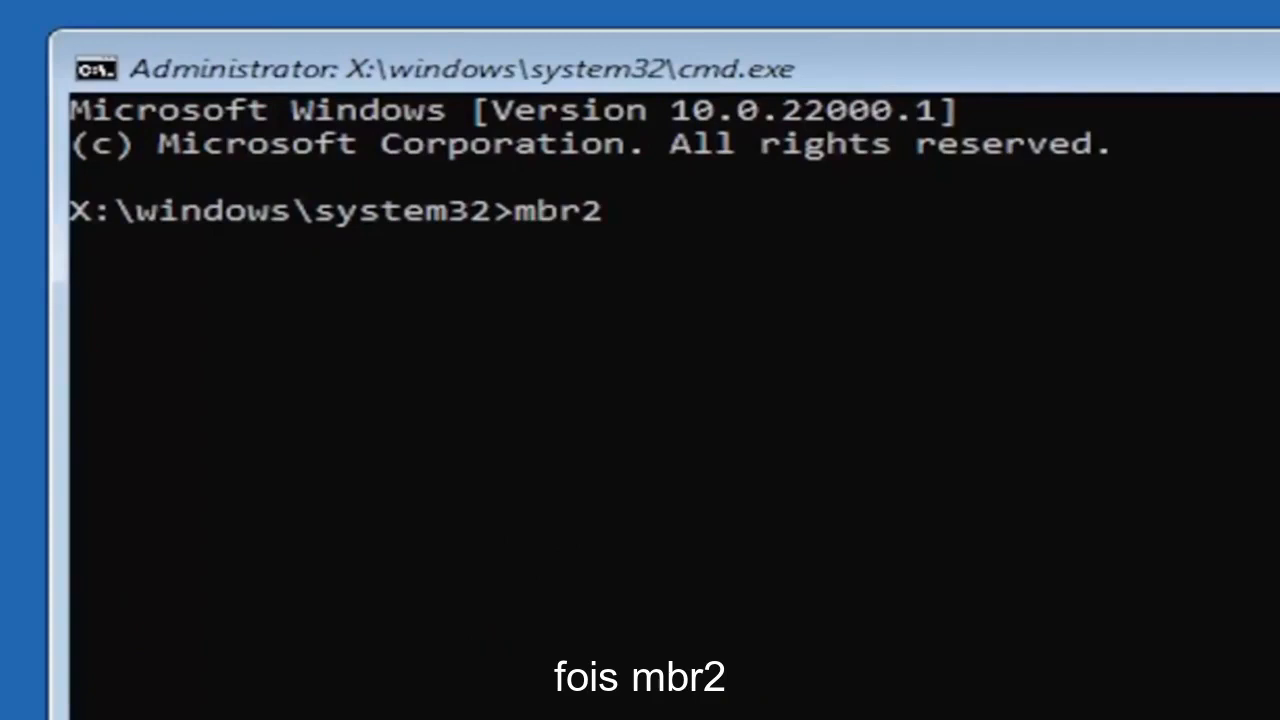
pyautogui.write('gpt')
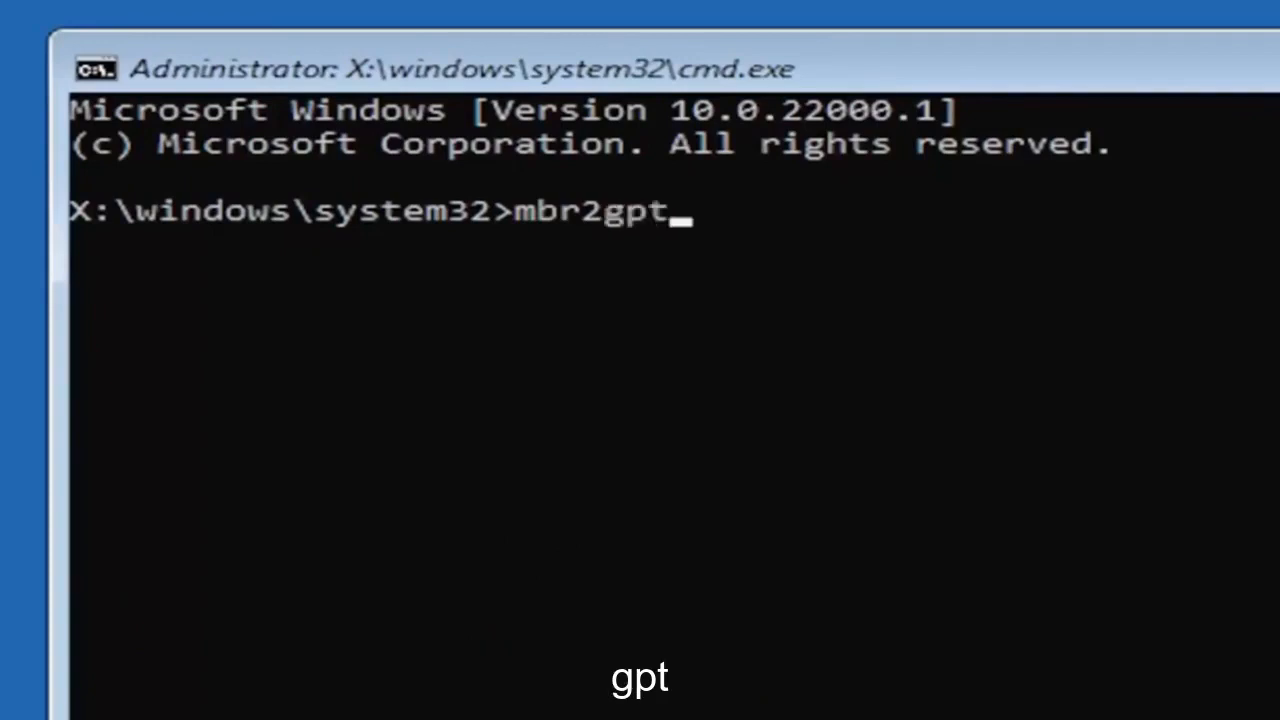
pyautogui.write('.exe')
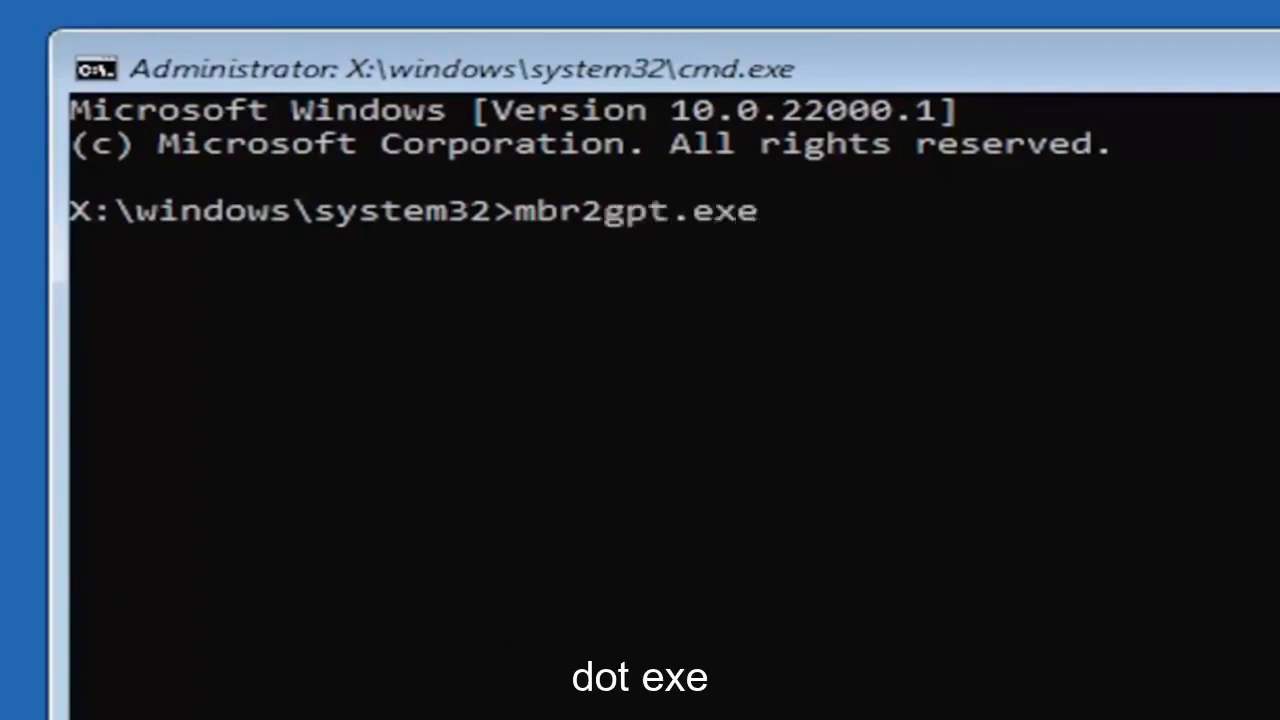
pyautogui.write('/')
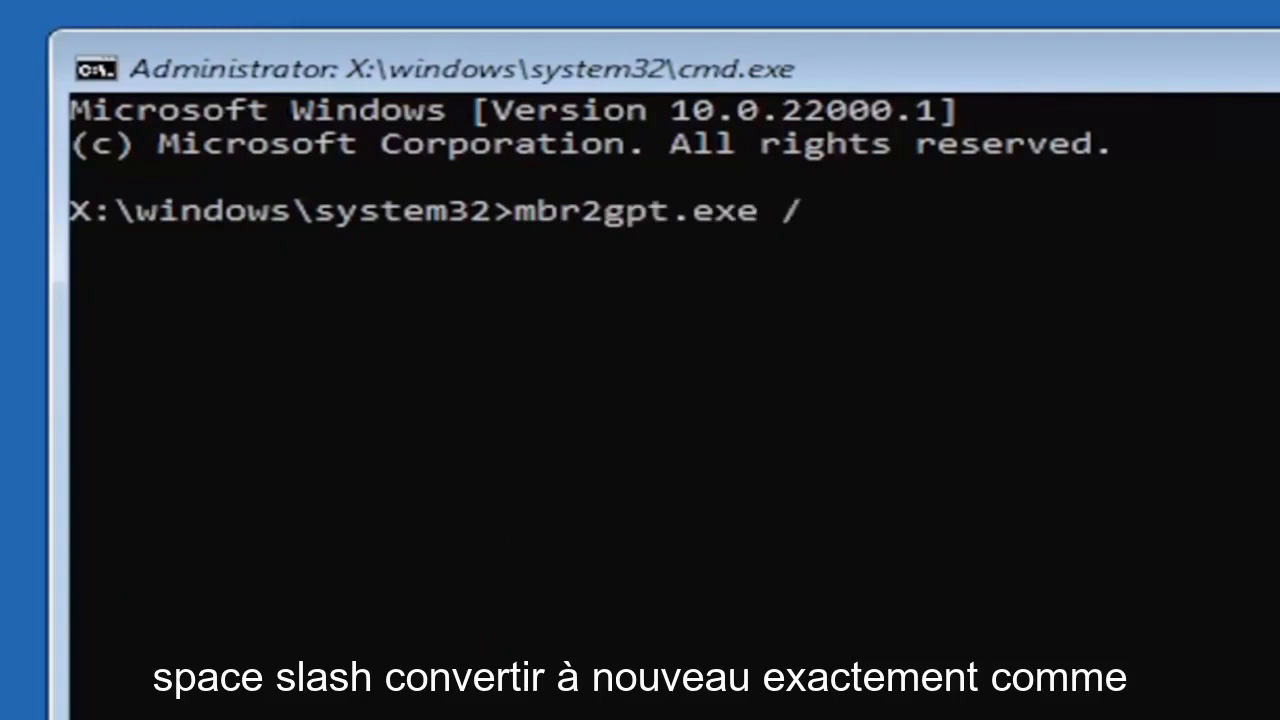
pyautogui.write('convert')
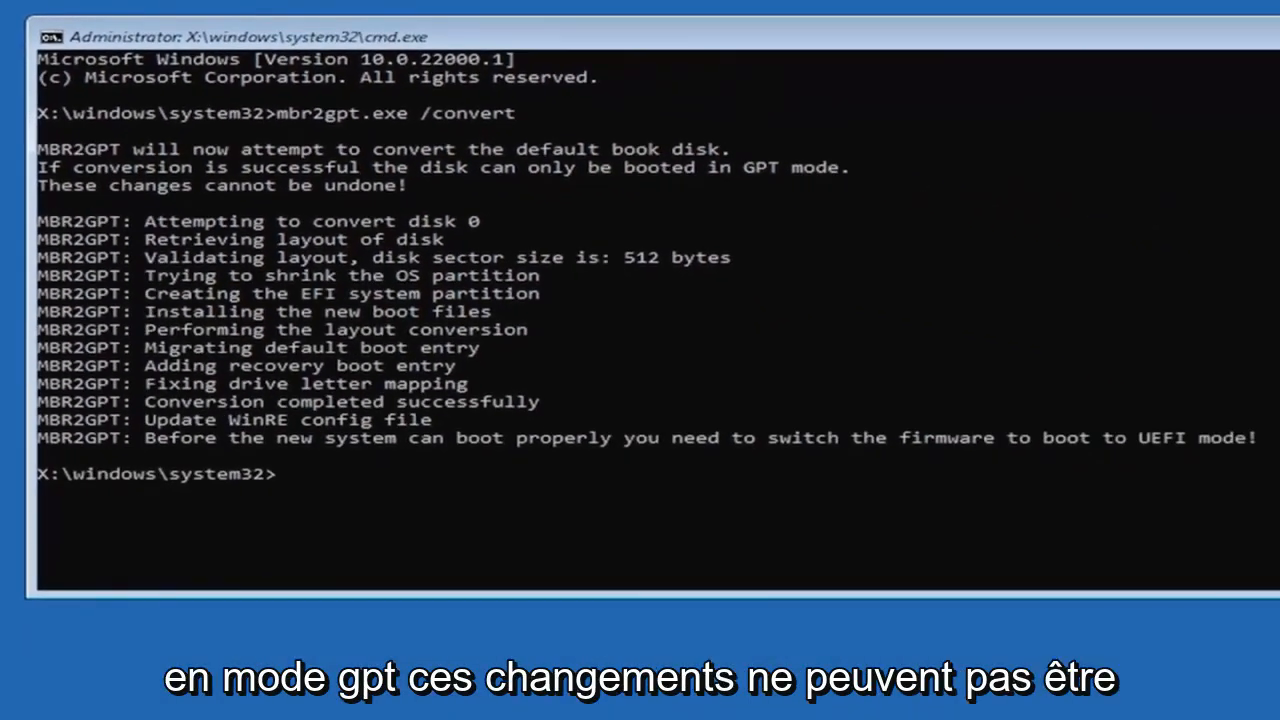
pyautogui.moveTo(344, 476)
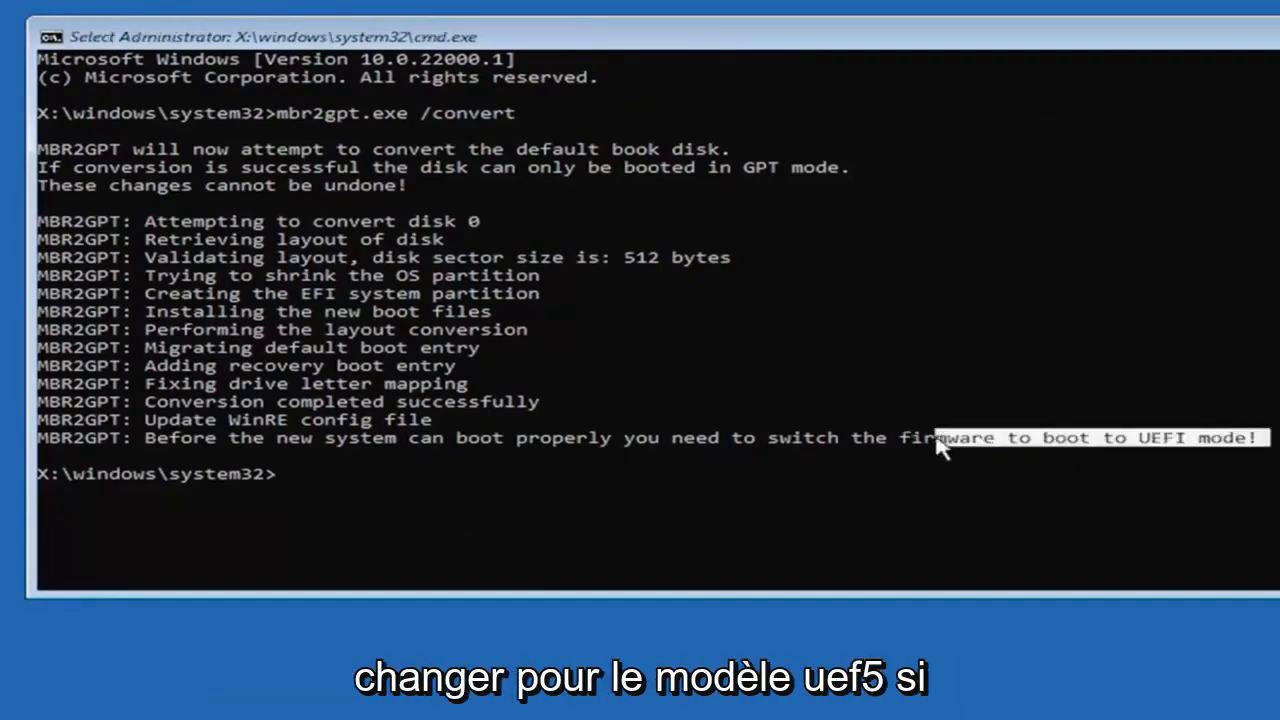
pyautogui.moveTo(524, 496)
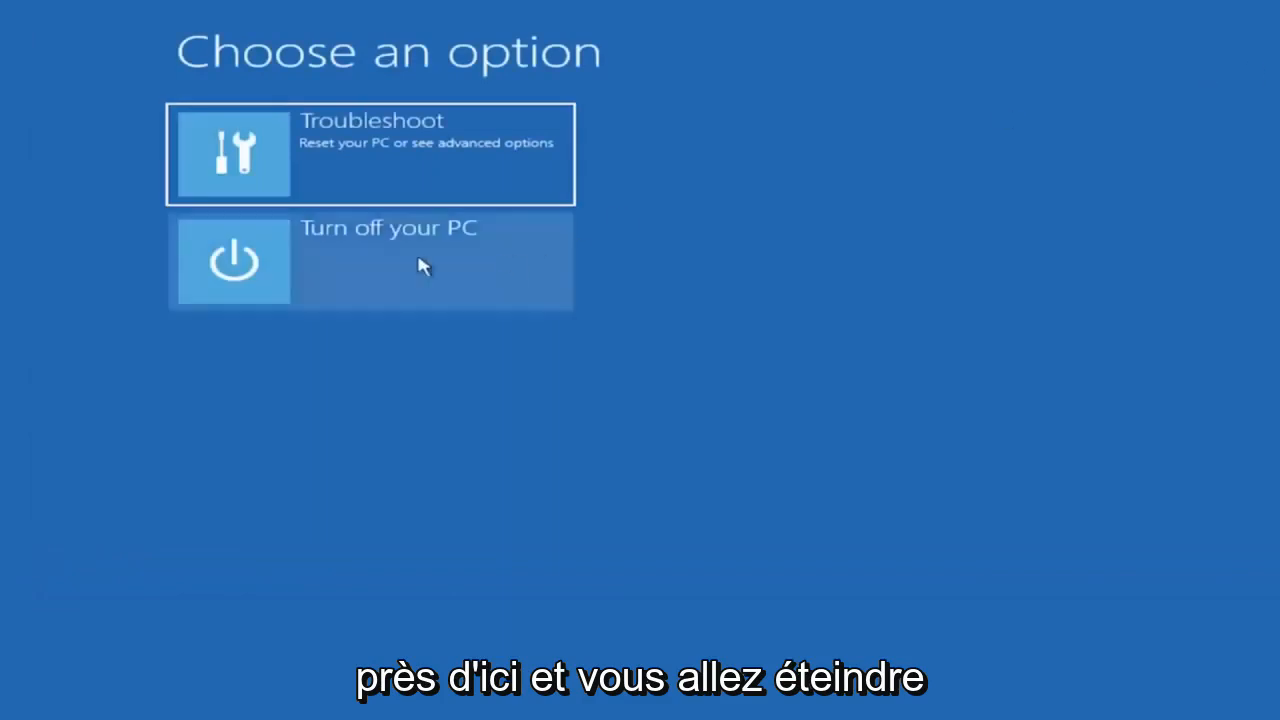
pyautogui.moveTo(400, 268)
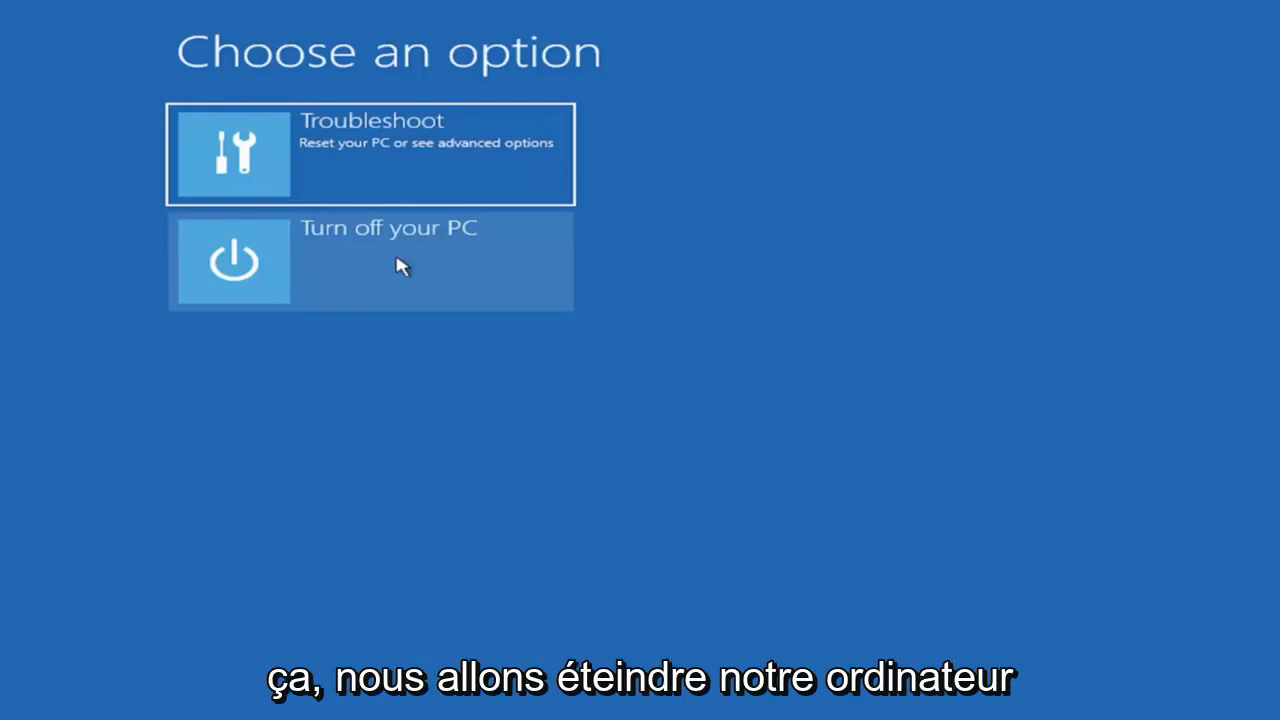
pyautogui.moveTo(420, 276)
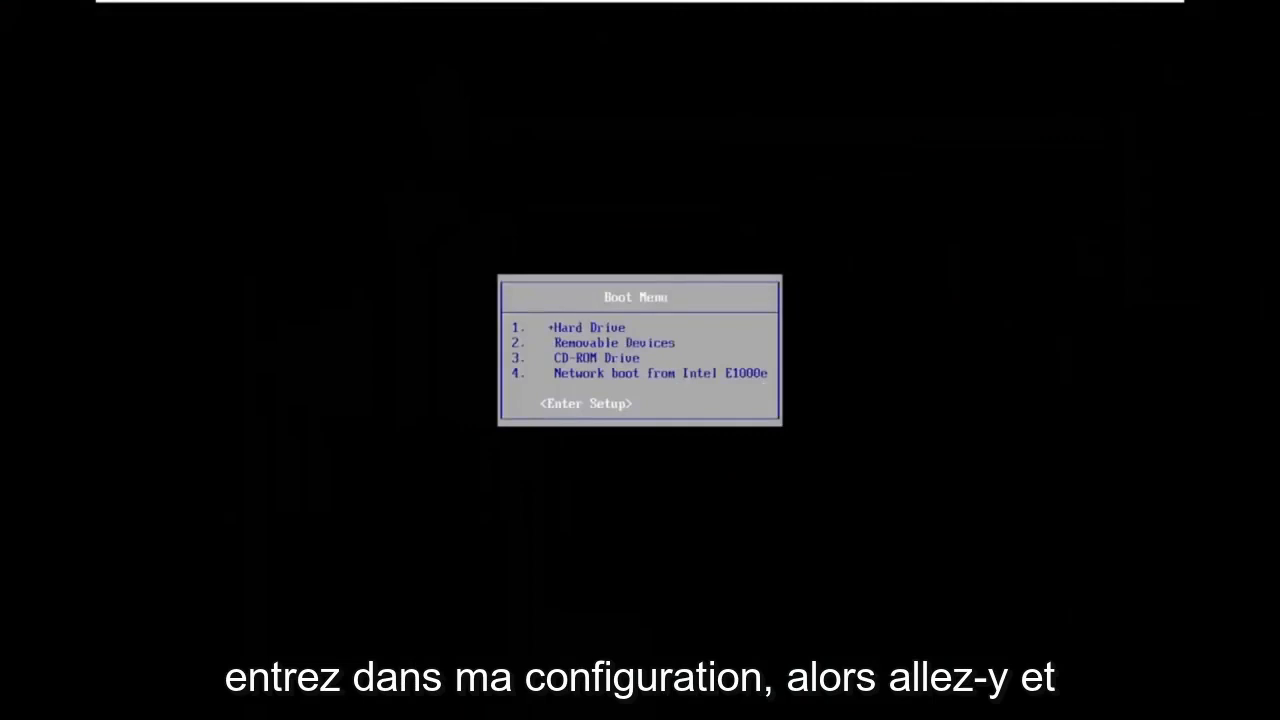
# Step: Enter BIOS setup from the boot menu and move past Main and Advanced to the Security page
pyautogui.press('enter')
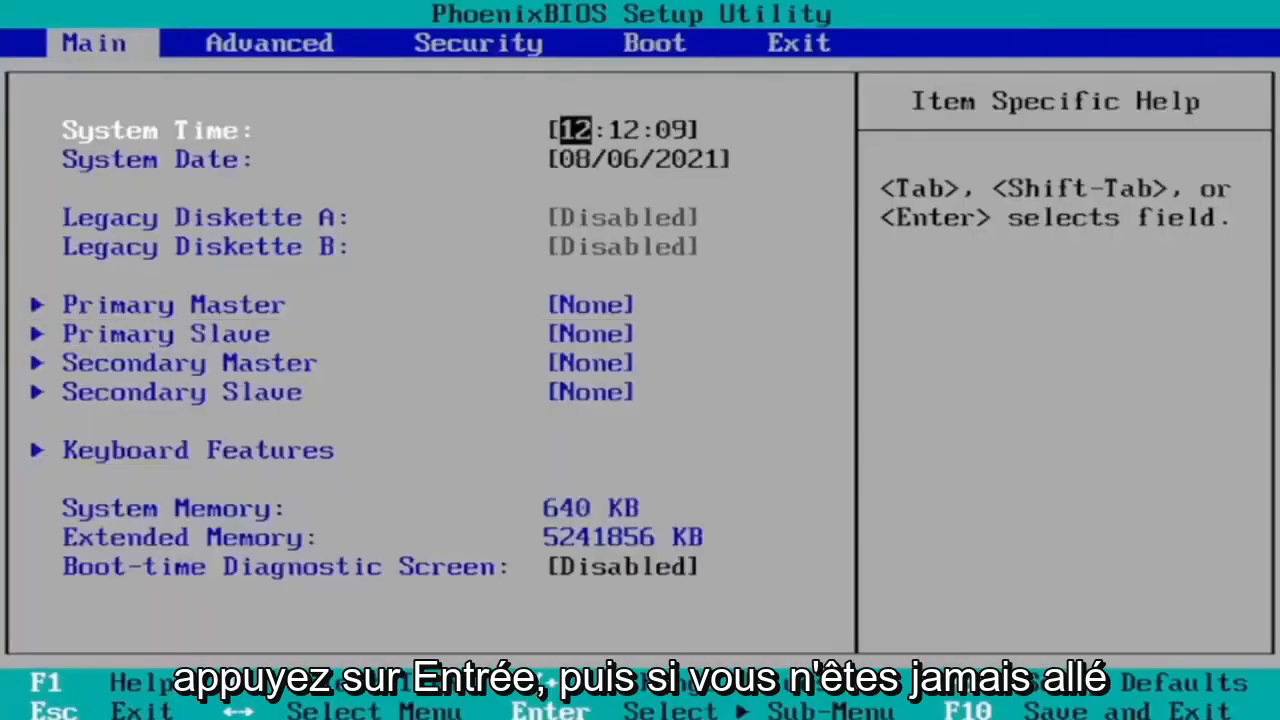
pyautogui.click(268, 42)
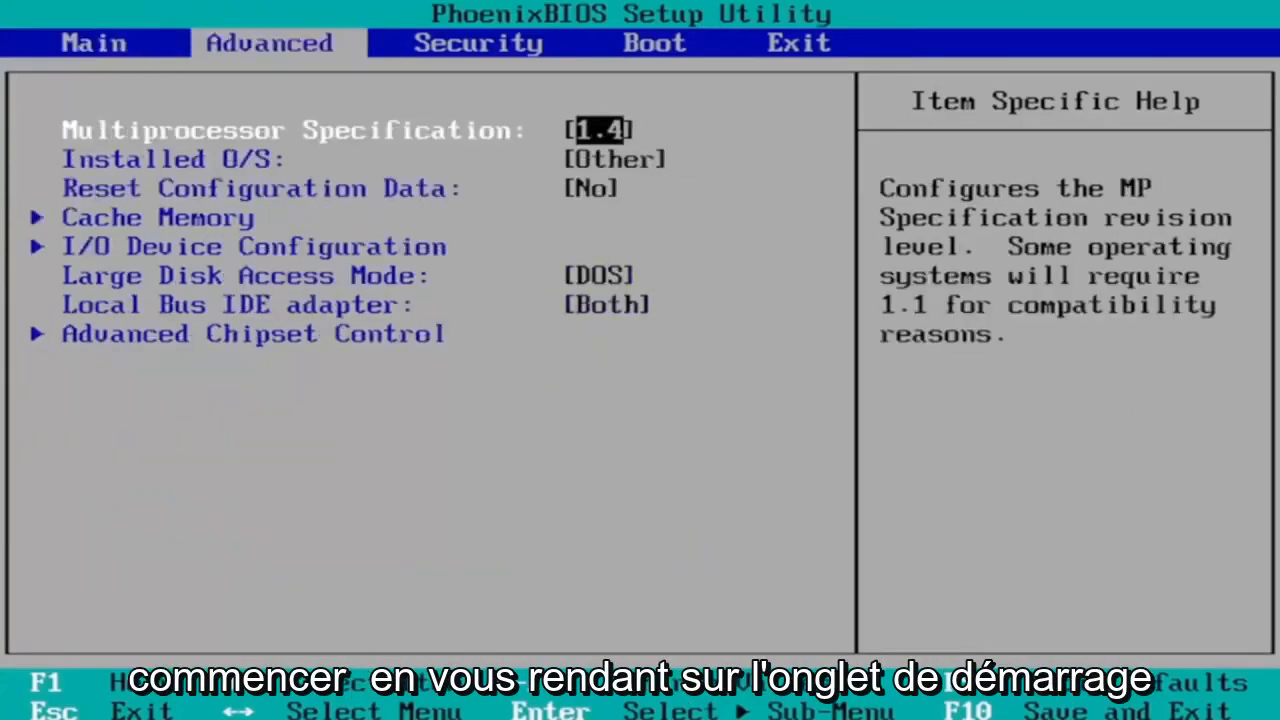
pyautogui.click(654, 44)
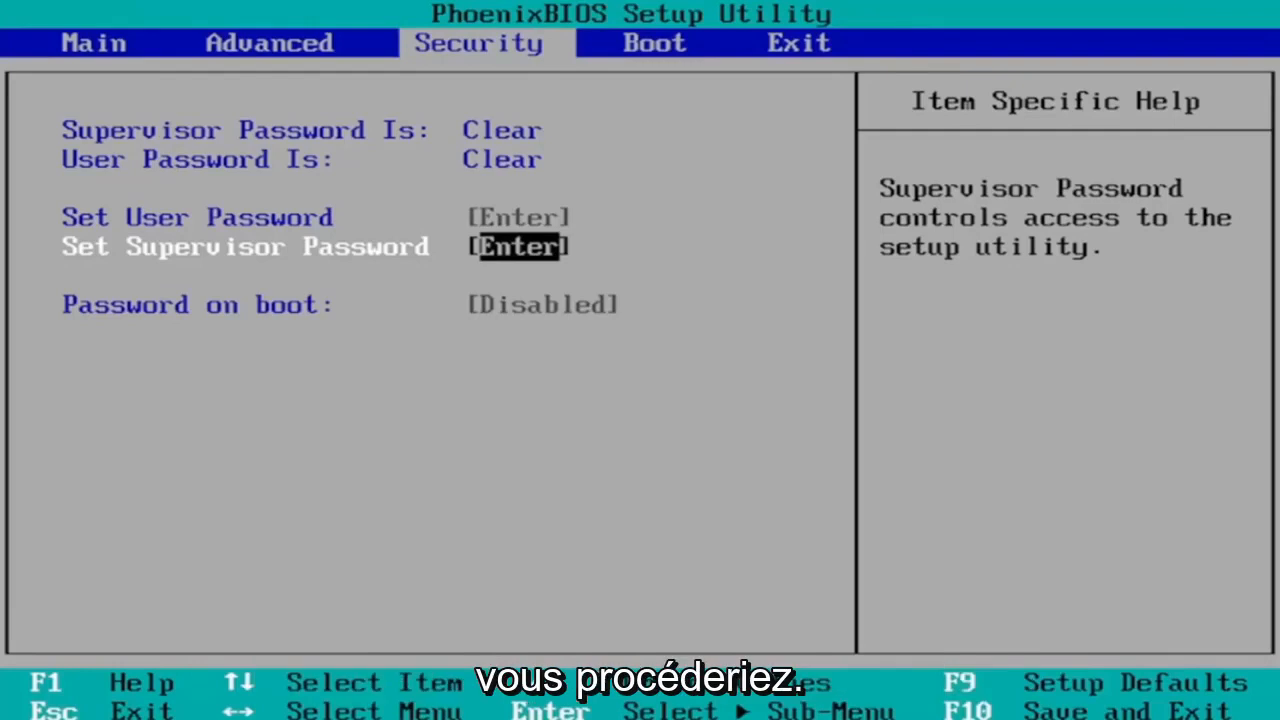
# Step: Save the BIOS configuration with F10, confirm Yes, and exit so Windows boots
pyautogui.click(654, 42)
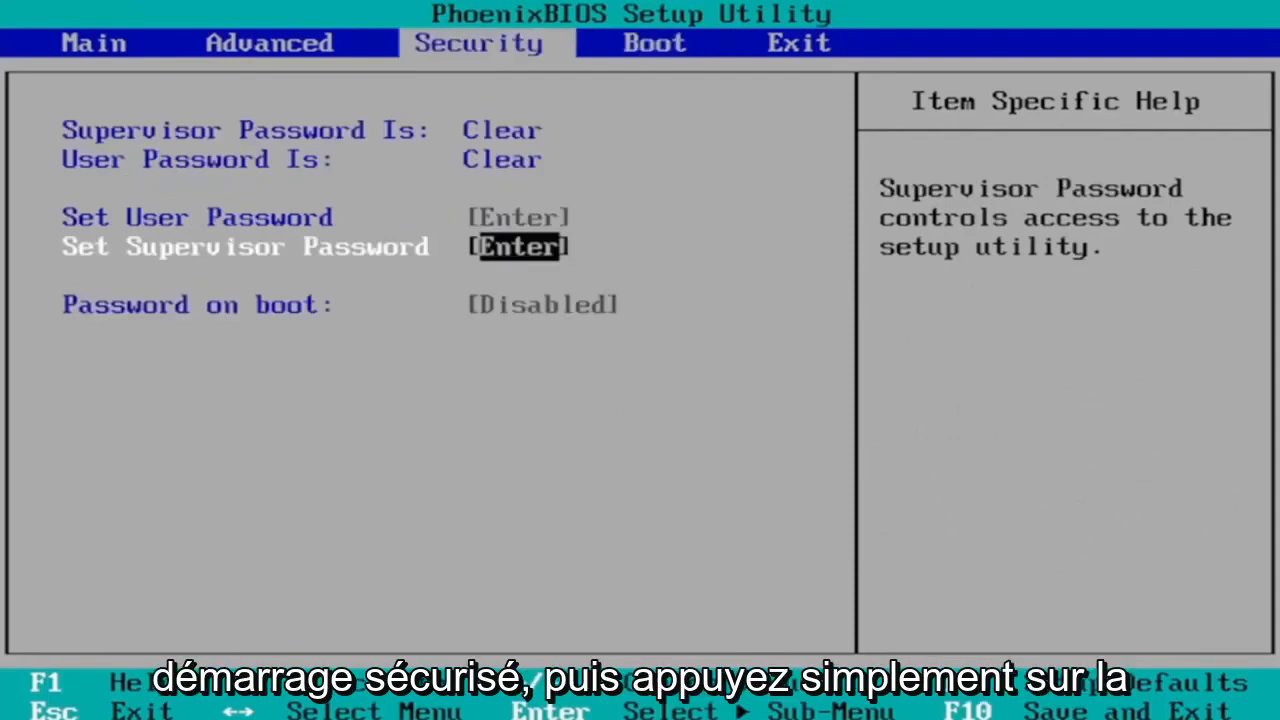
pyautogui.press('F10')
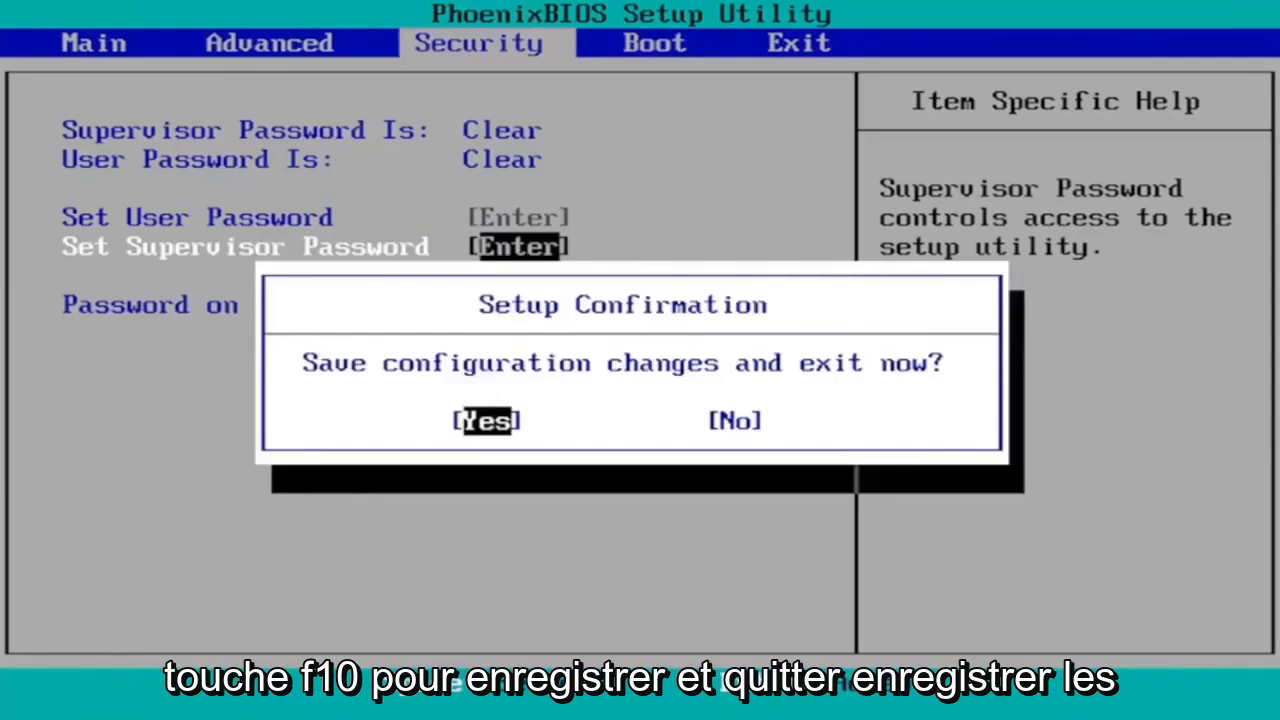
pyautogui.click(486, 420)
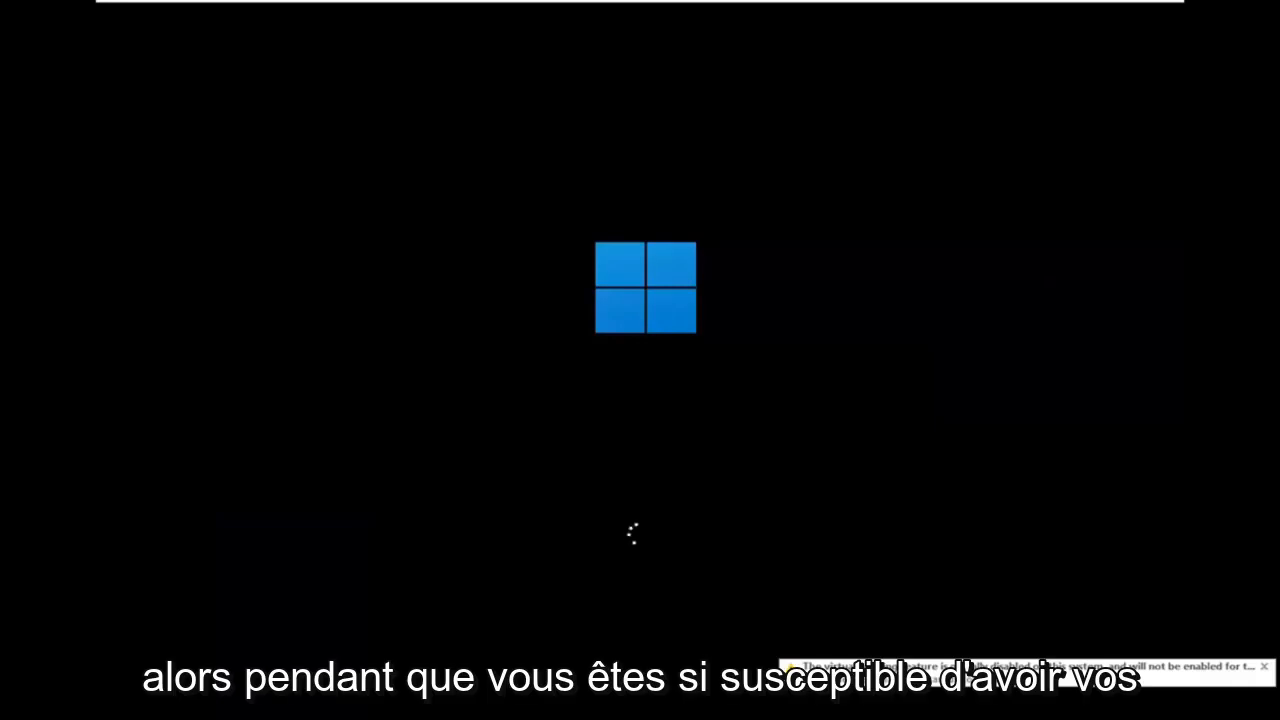